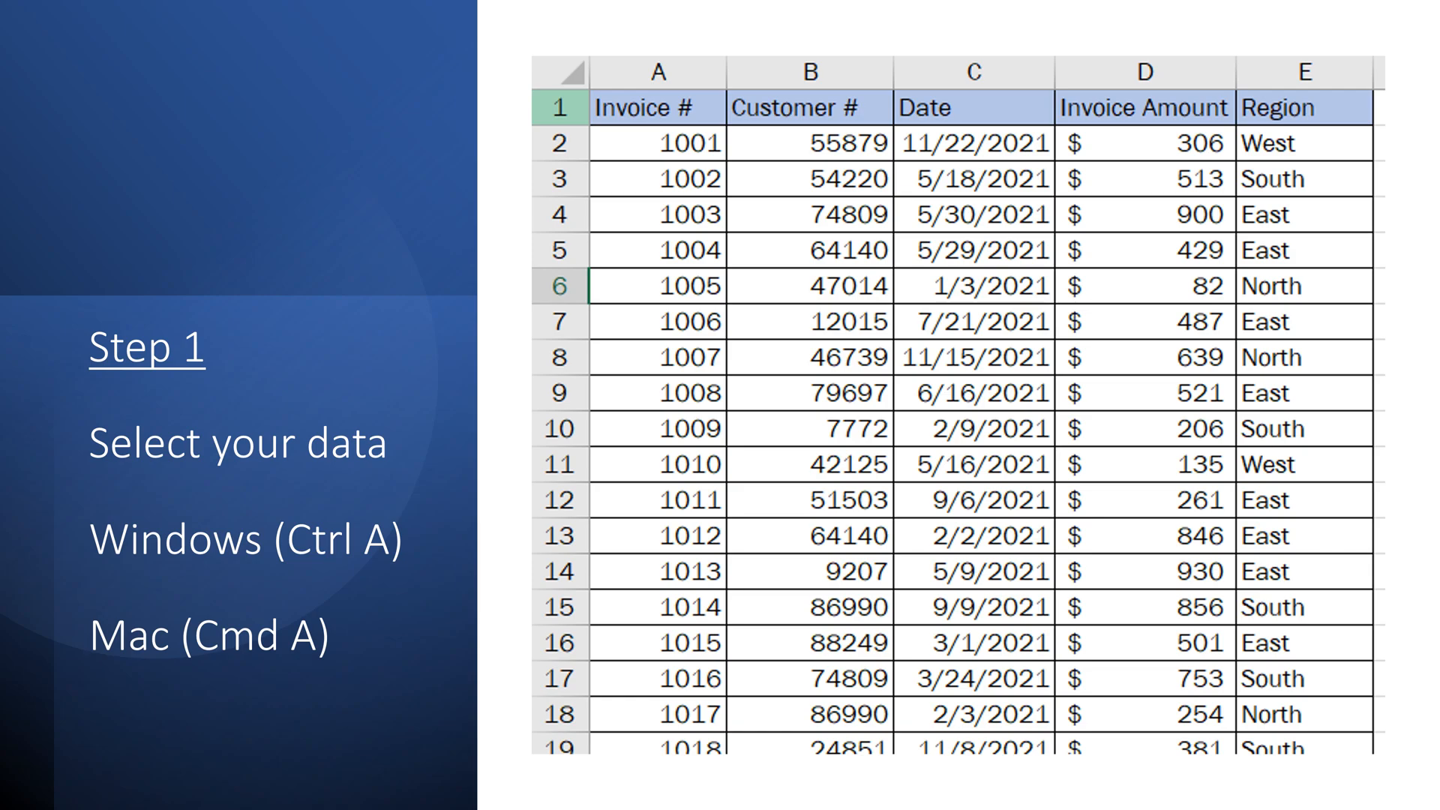
- Advance the slideshow to the Step 2 slide on choosing PivotTable
key("ctrl+a")
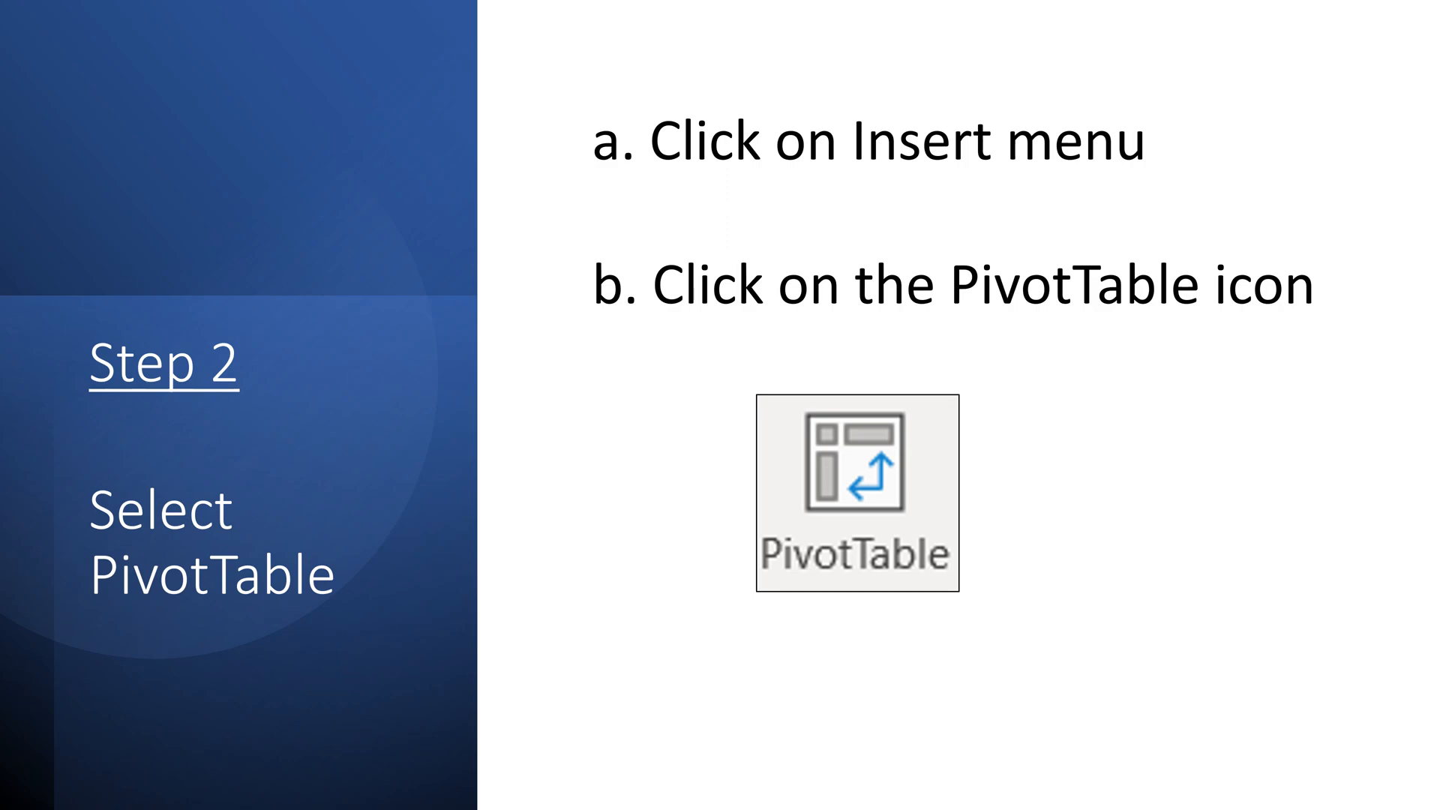
- Advance to the Step 3 'What & where' slide picturing the Create PivotTable dialog
left_click(856, 492)
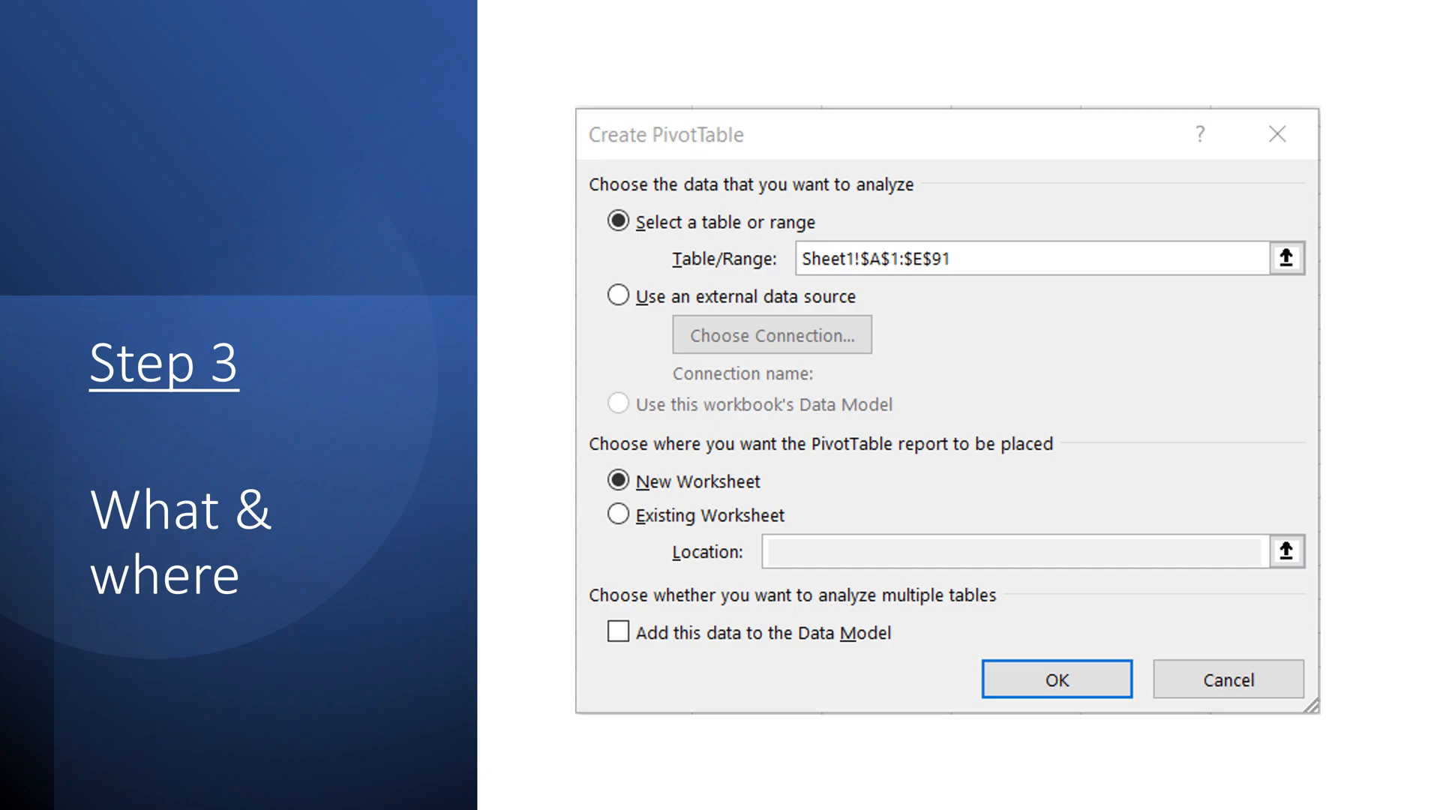
- Advance to the Step 4 'Quick check' slide showing the empty PivotTable and field list
left_click(1055, 678)
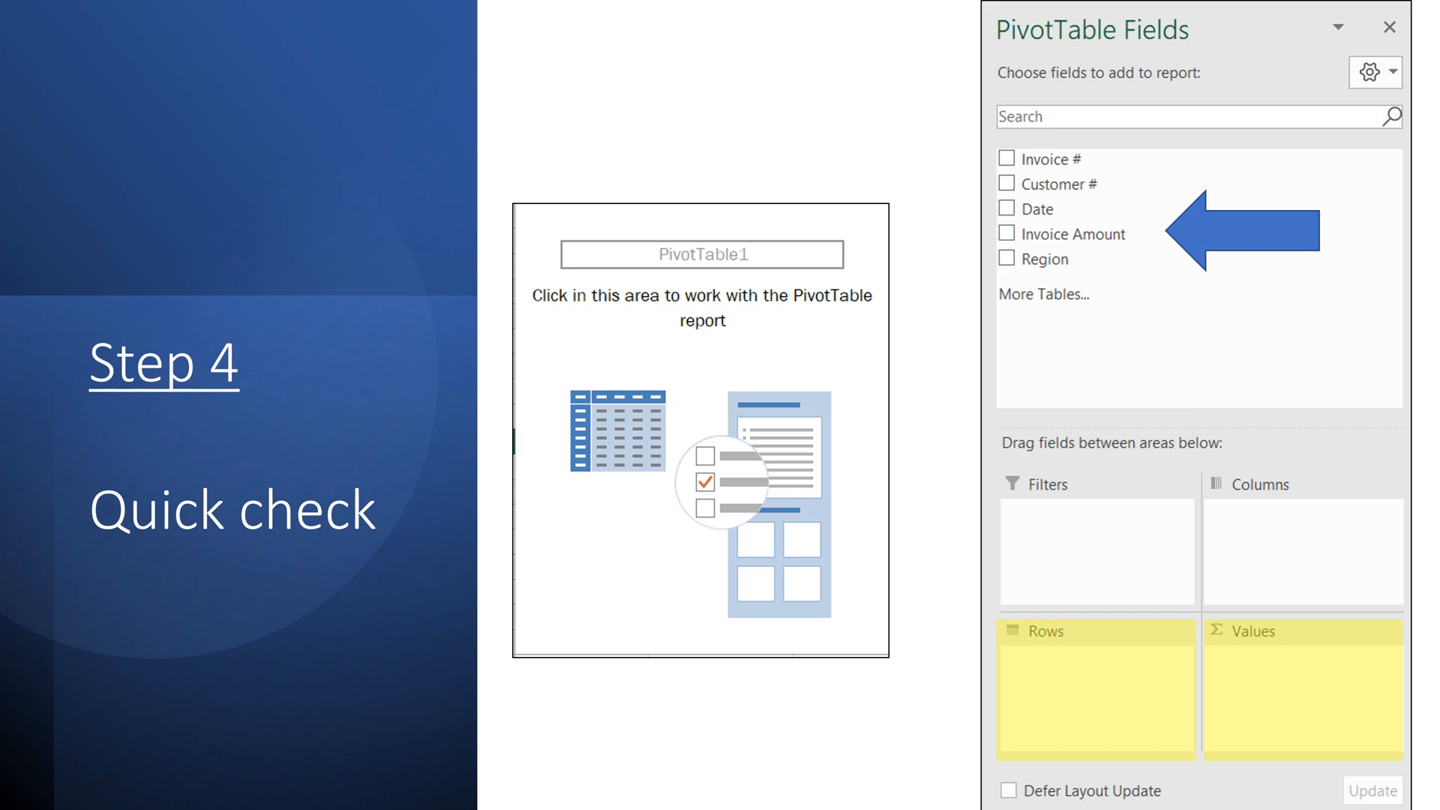
- Advance to the Step 5 'Select PivotTable elements' slide highlighting the Region field
key("right")
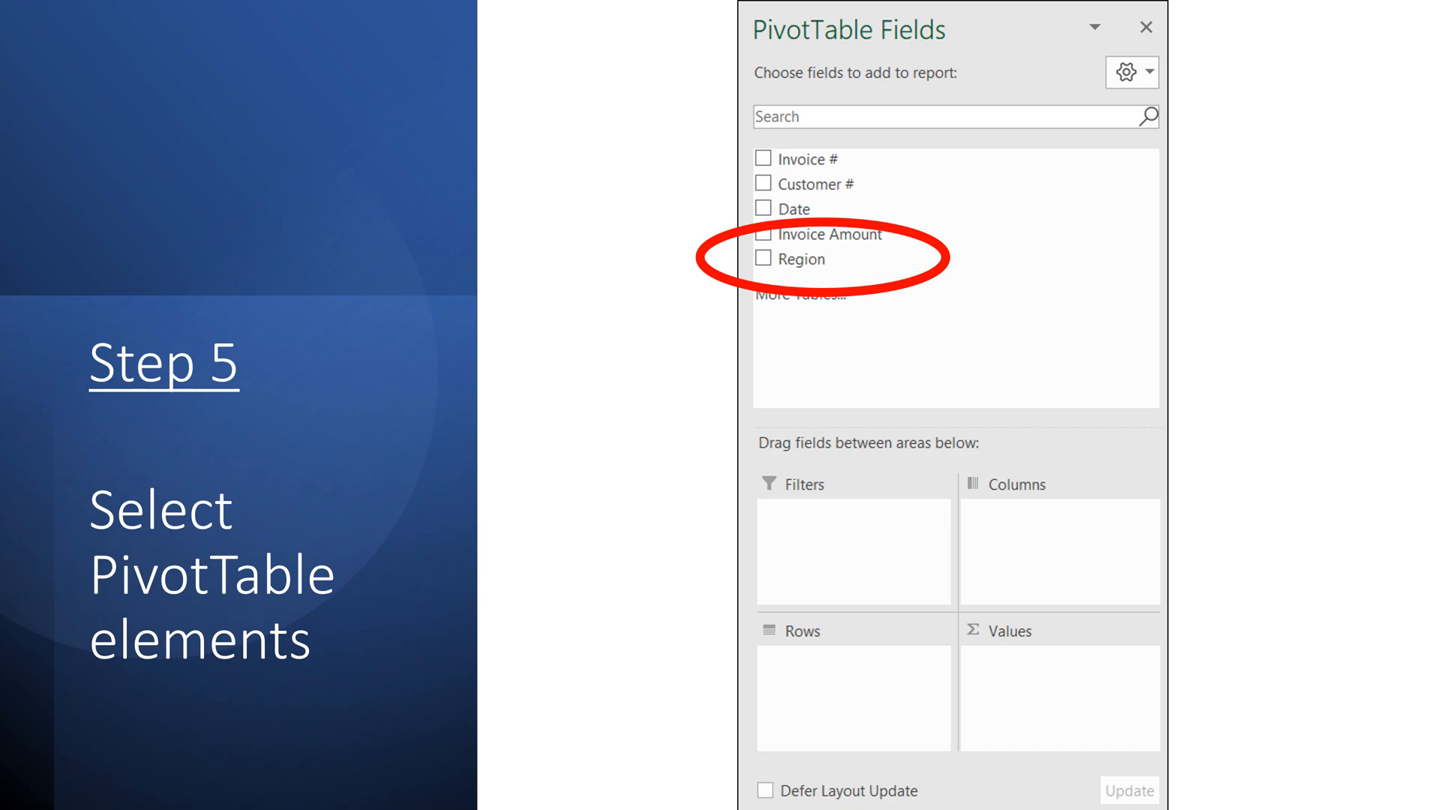
- Play the builds placing Region under Rows and Sum of Invoice Amount under Values
left_click(764, 260)
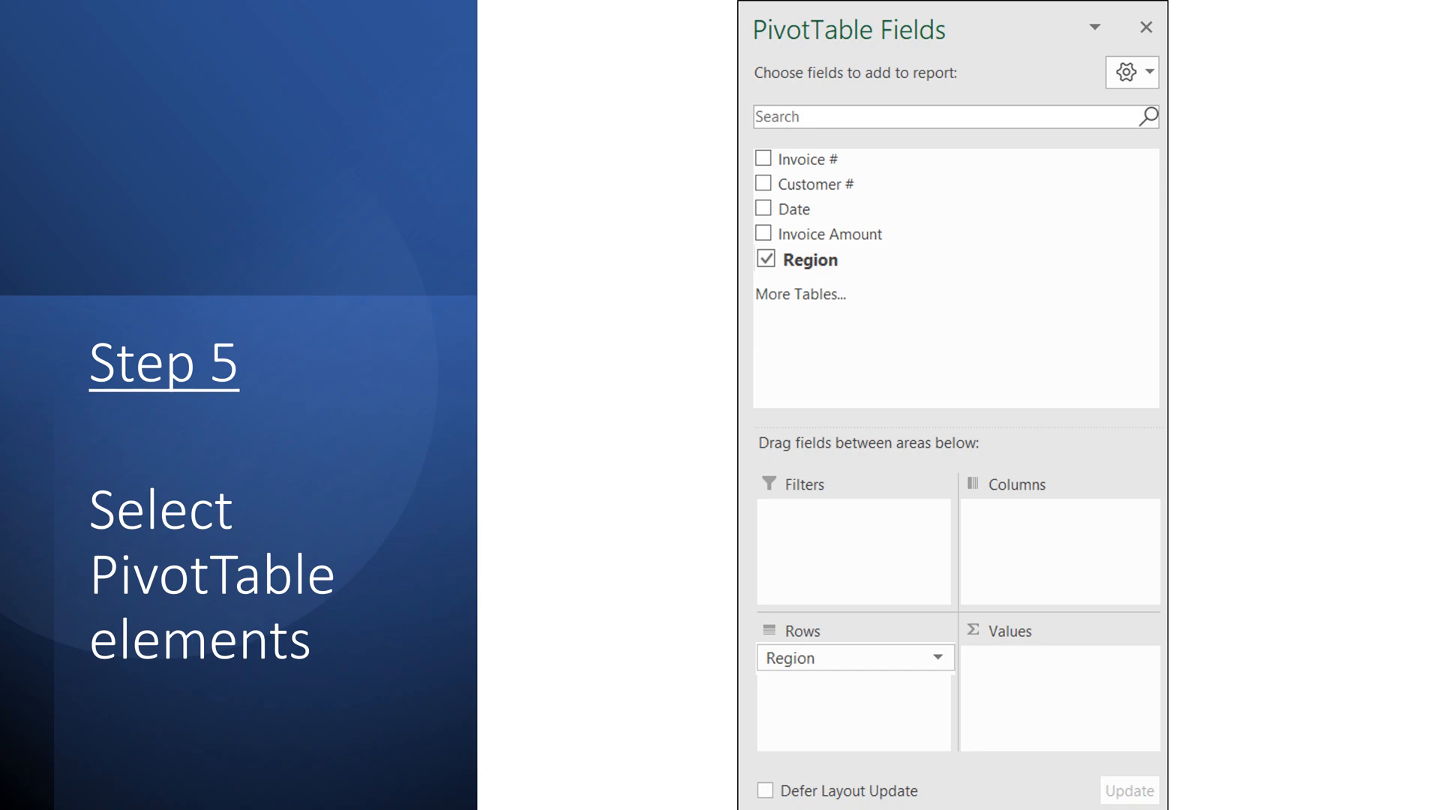
left_click(762, 234)
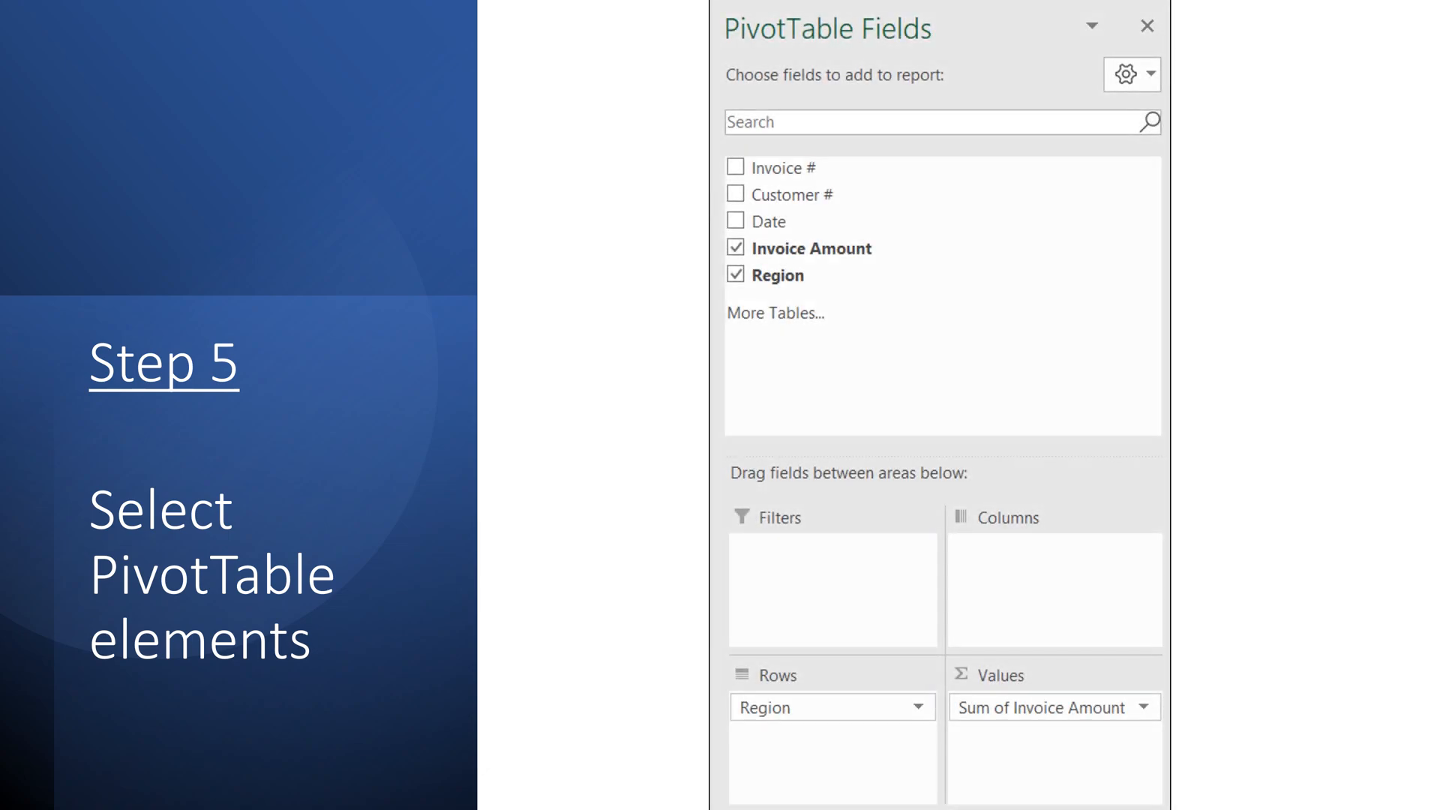